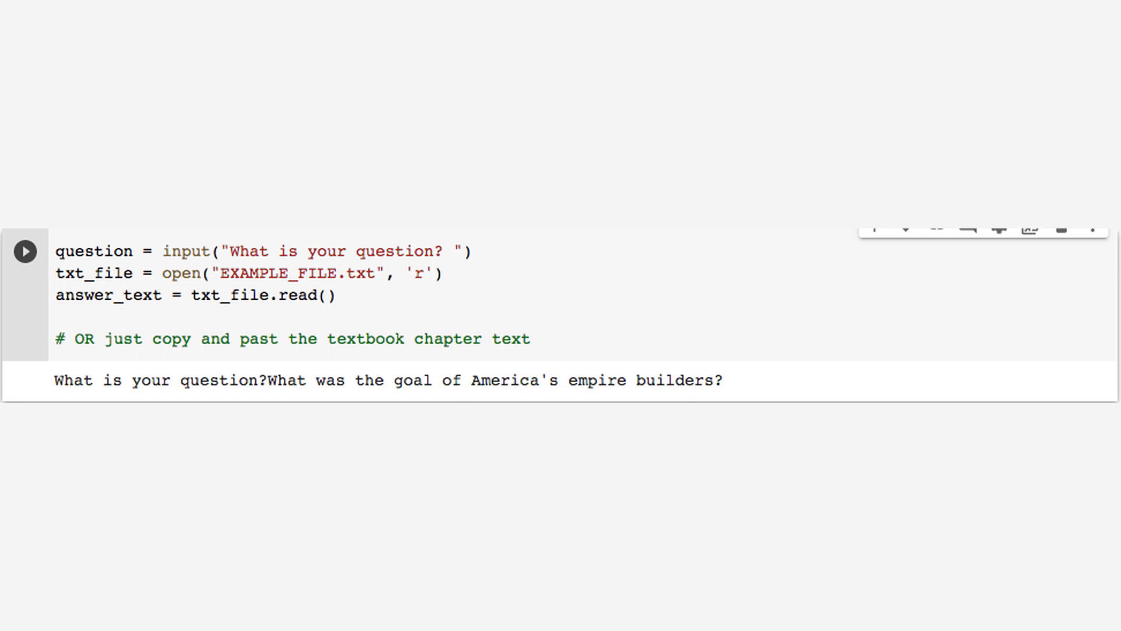
scroll("down", 3)
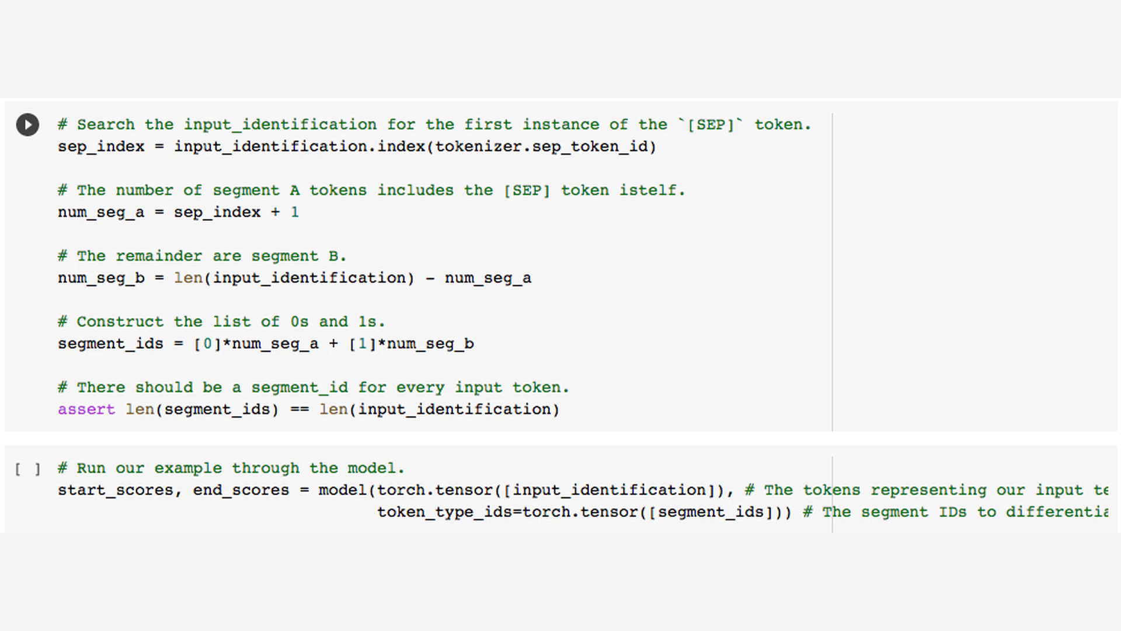
scroll("down", 3)
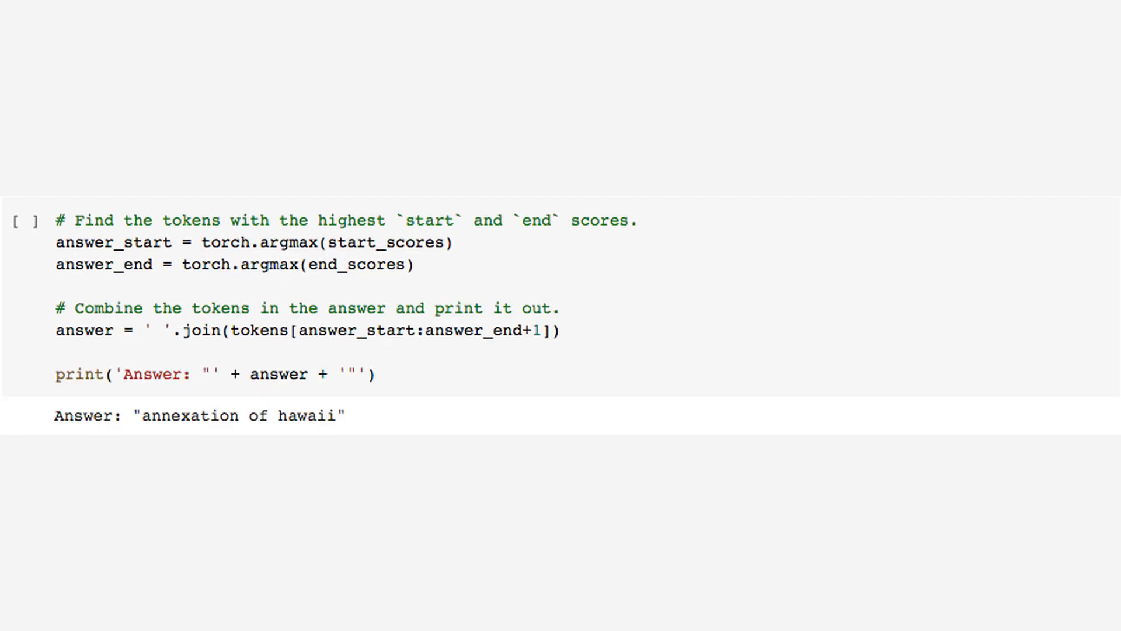